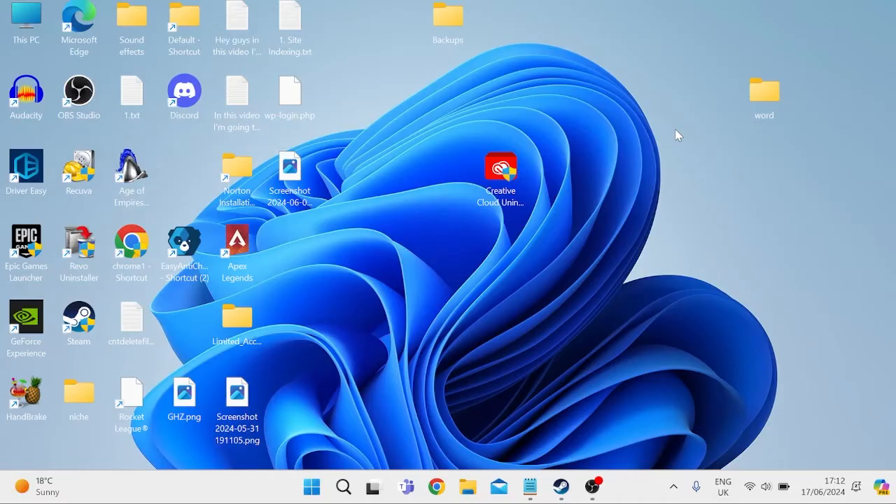
Run a Windows Update check from Settings, leave the found updates downloading, and close Settings
left_click(310, 486)
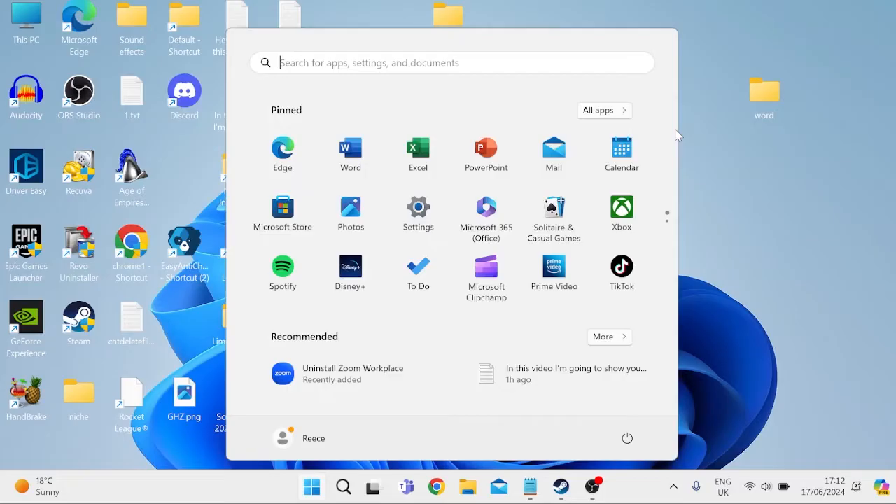
type("settings")
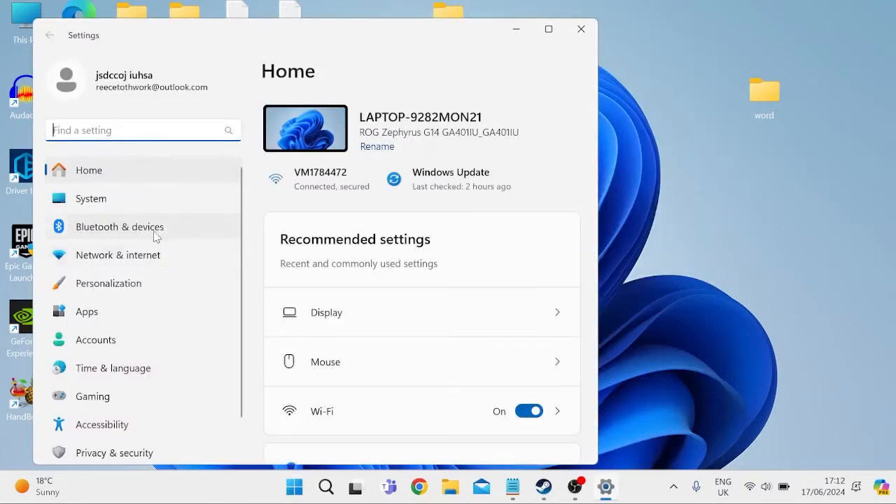
left_click(451, 179)
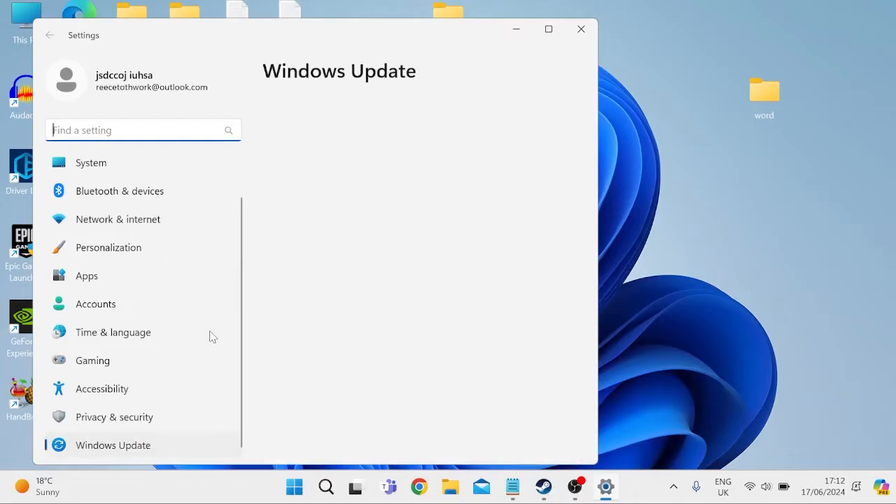
left_click(112, 445)
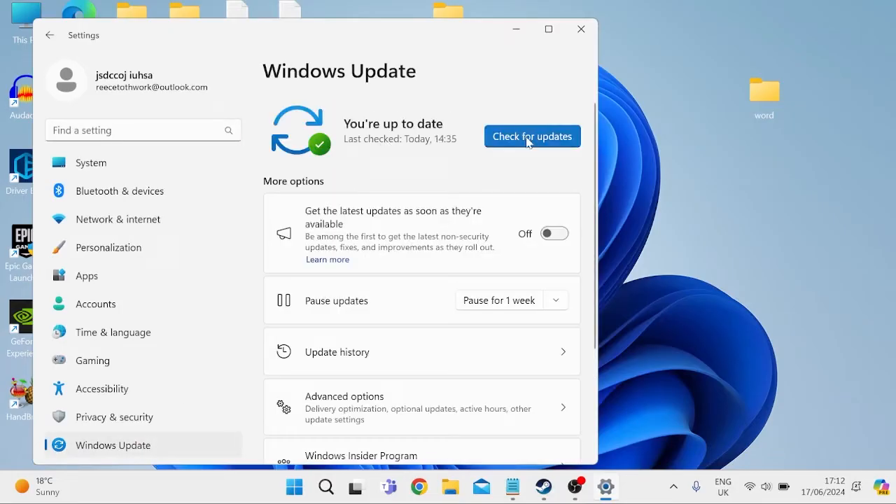
left_click(532, 136)
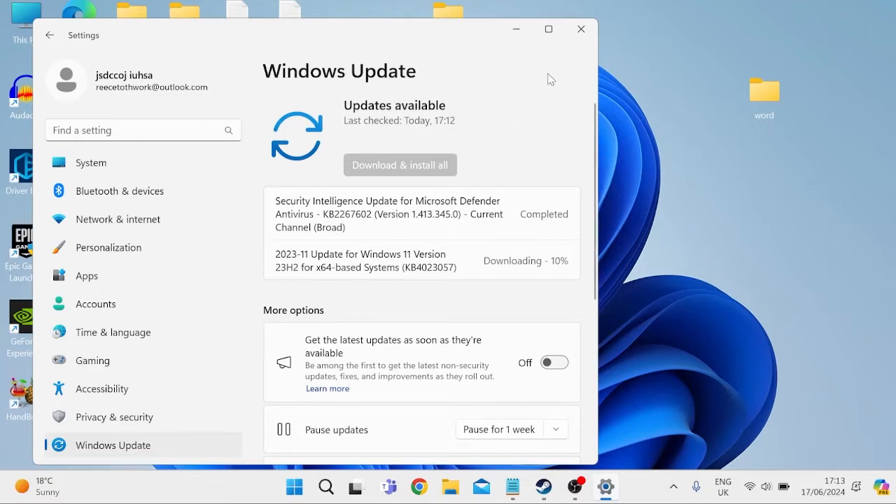
left_click(579, 30)
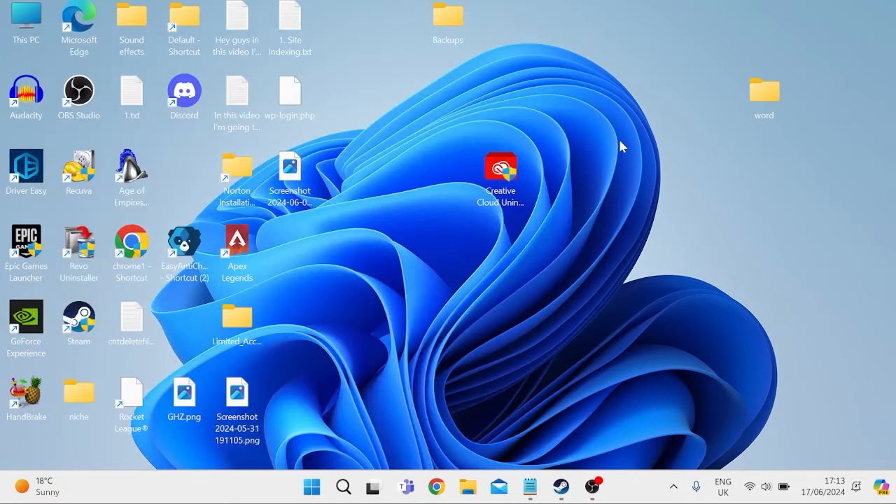
Update the Speakers (Realtek(R) Audio) driver to the locally listed Audio Endpoint driver
type("device Manager")
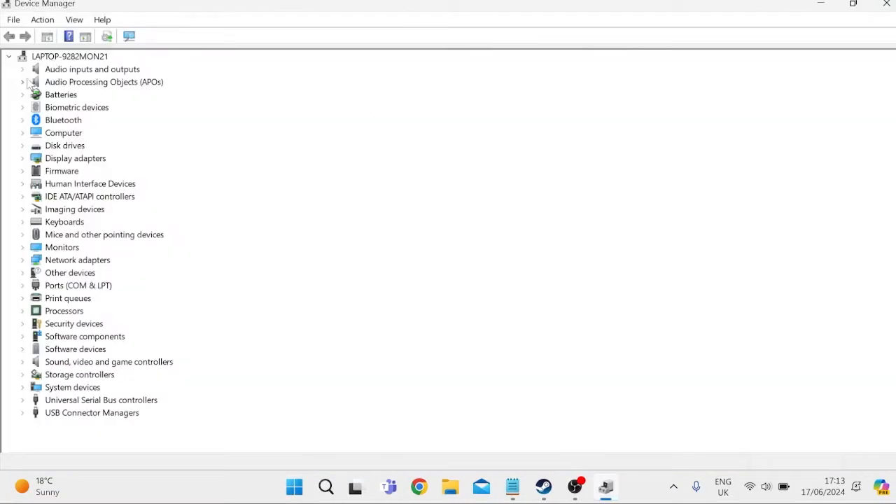
left_click(22, 69)
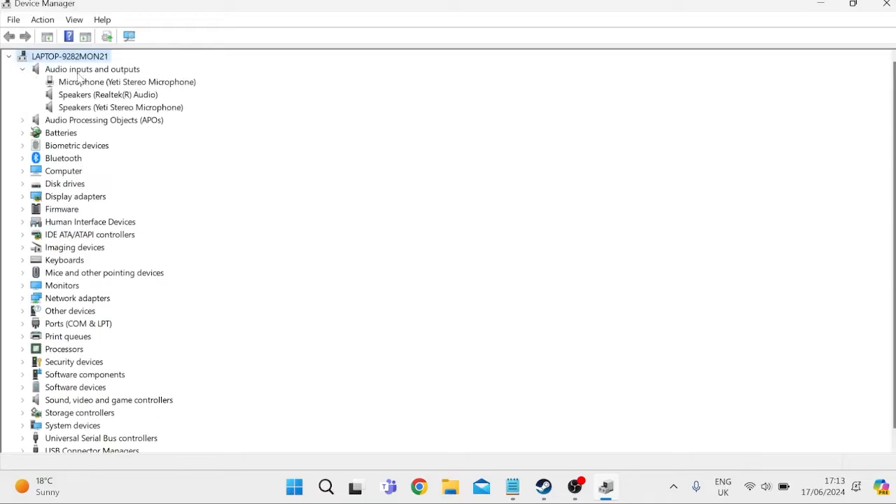
mouse_move(95, 98)
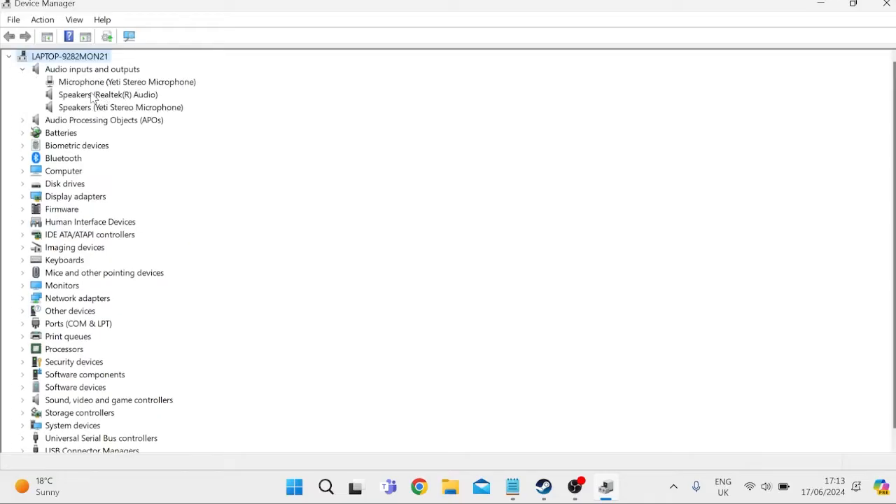
left_click(109, 95)
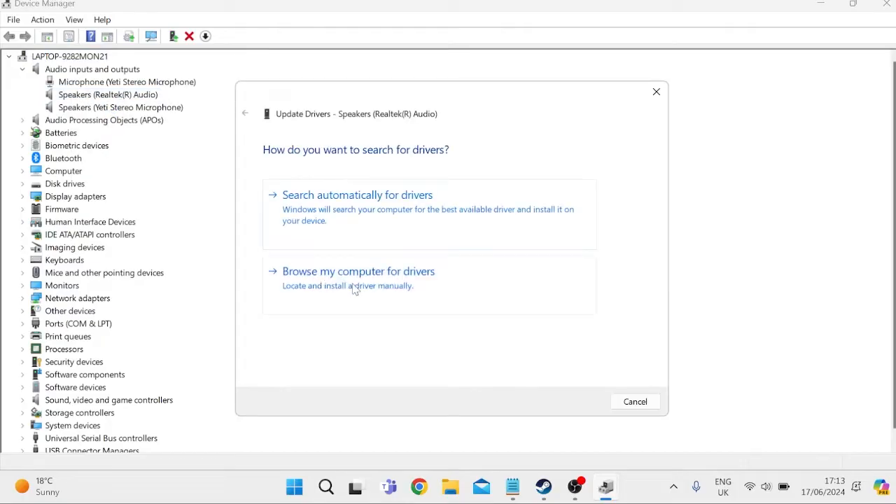
left_click(358, 272)
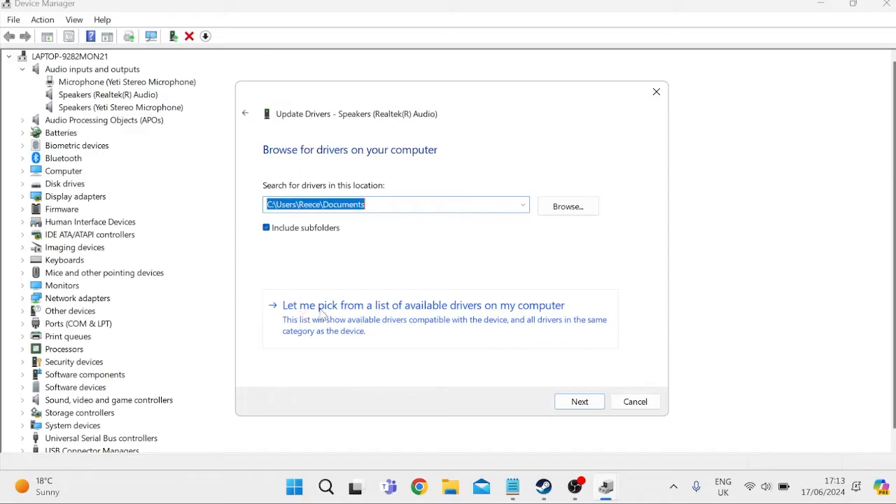
mouse_move(457, 320)
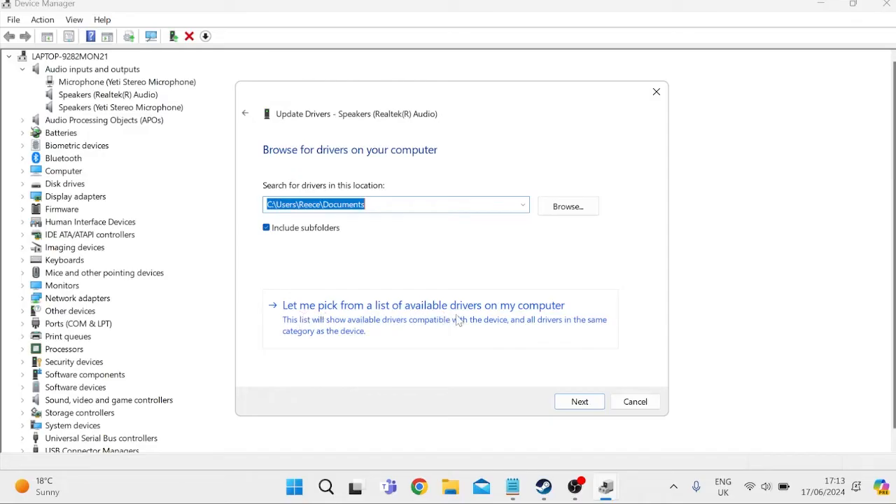
left_click(423, 305)
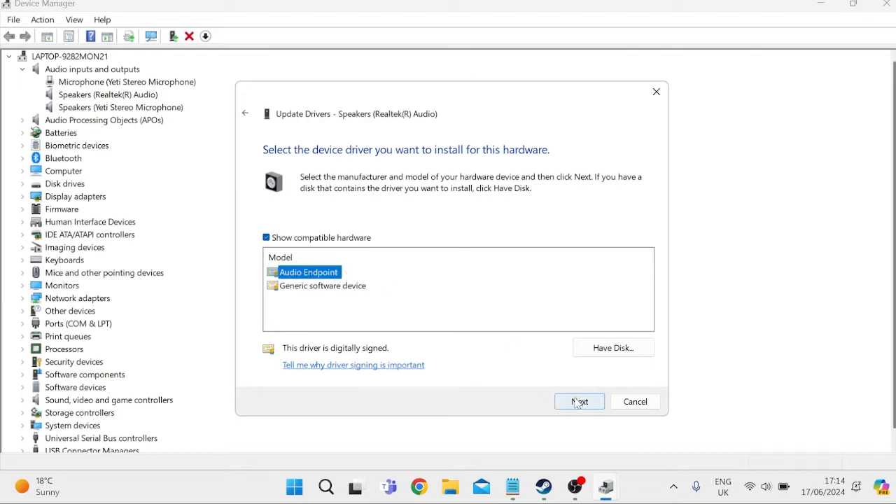
left_click(580, 401)
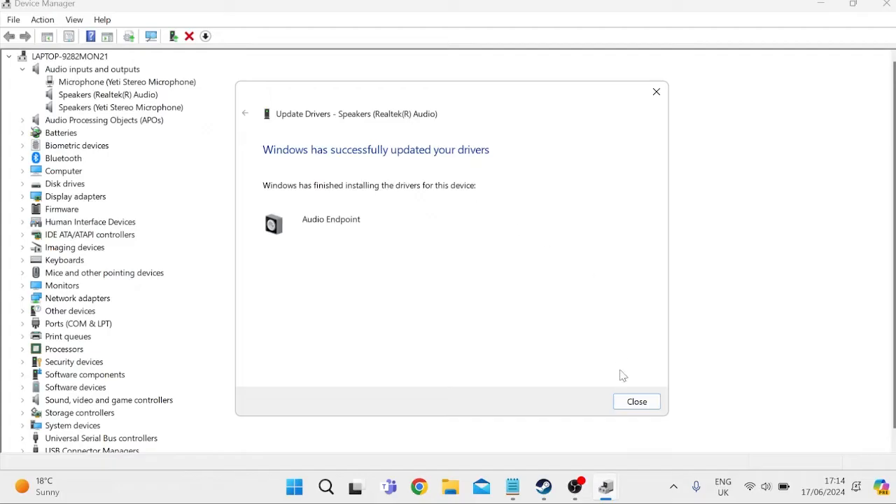
left_click(636, 400)
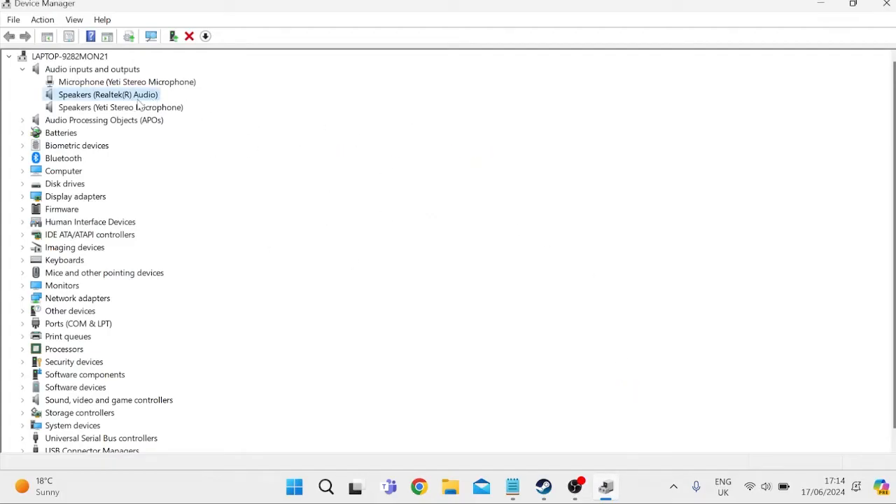
Disable the Speakers (Realtek(R) Audio) device, confirm, then enable it again
right_click(109, 95)
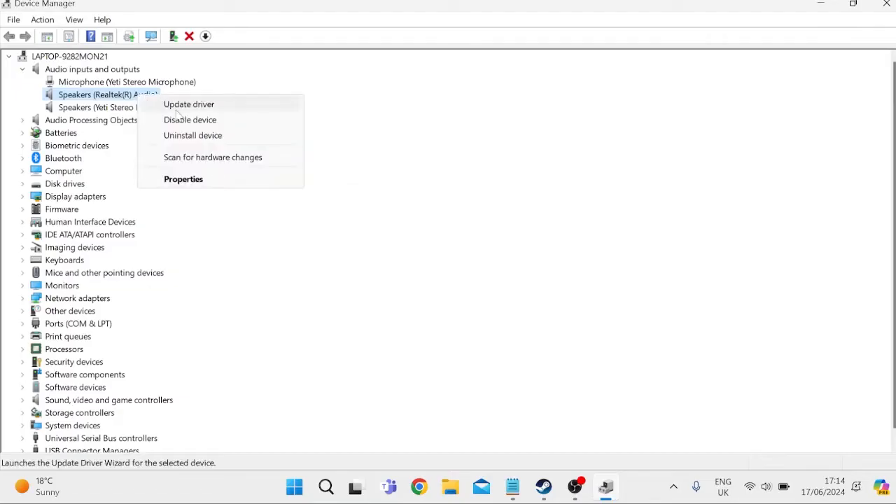
mouse_move(193, 118)
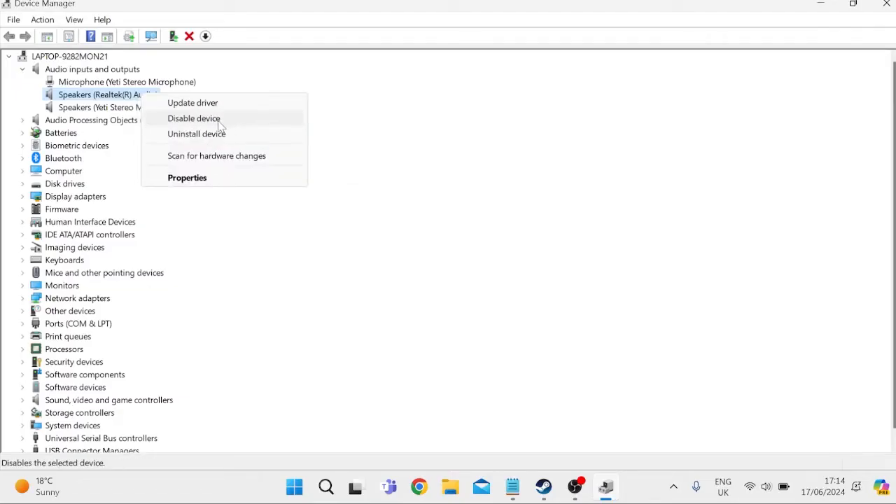
left_click(194, 118)
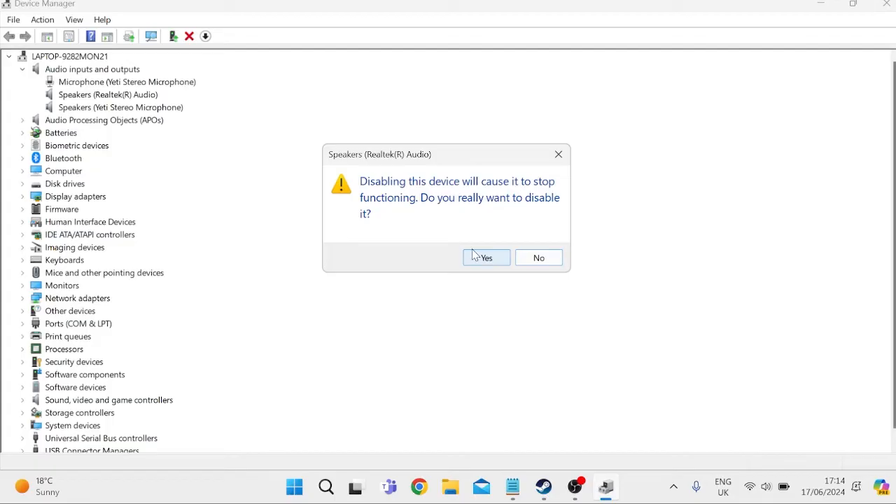
left_click(486, 257)
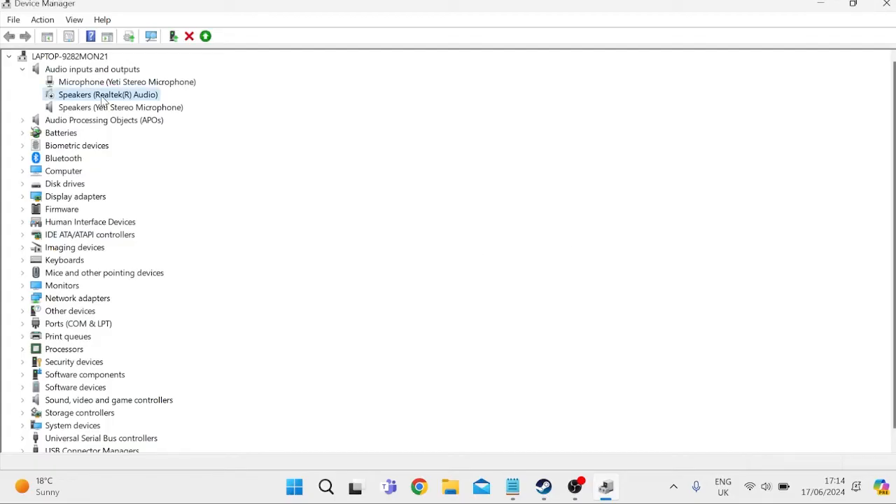
right_click(108, 95)
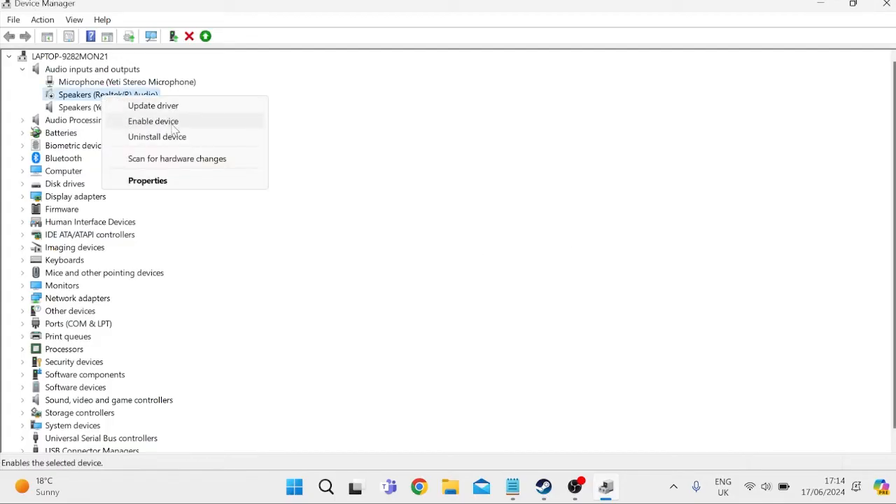
left_click(152, 121)
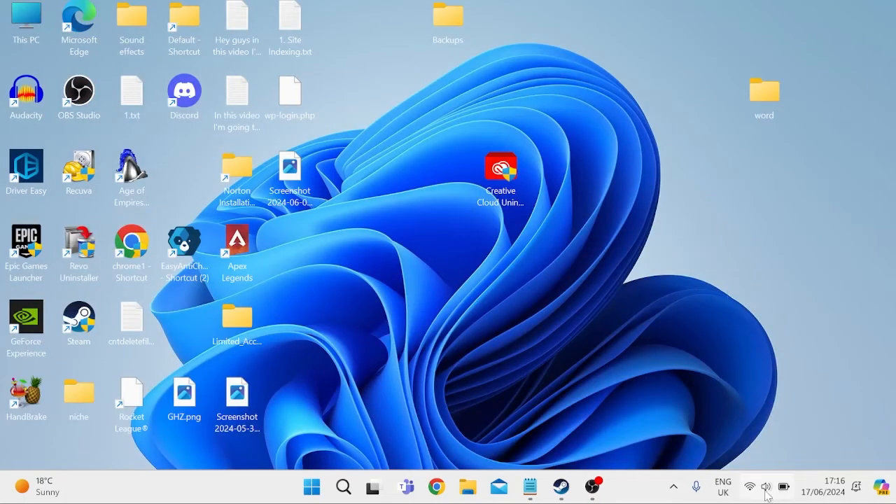
mouse_move(765, 486)
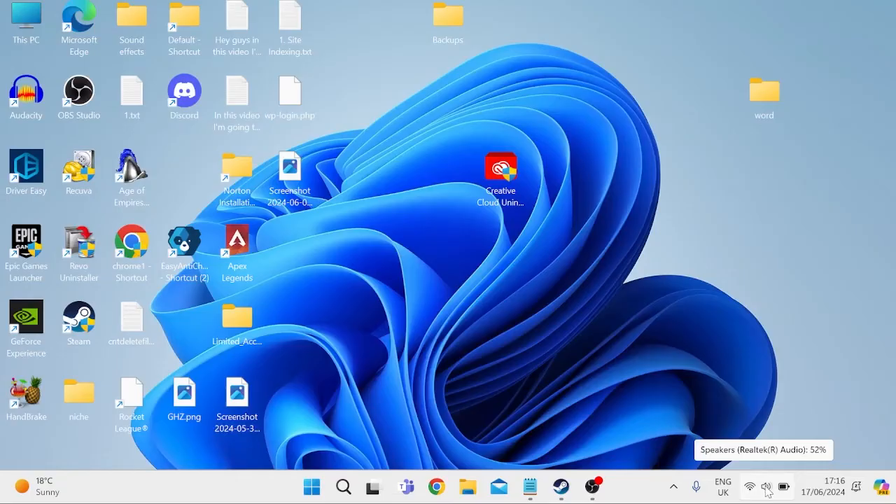
From the tray's Sound settings, reach More sound settings and the Realtek speakers' Properties dialog
right_click(765, 486)
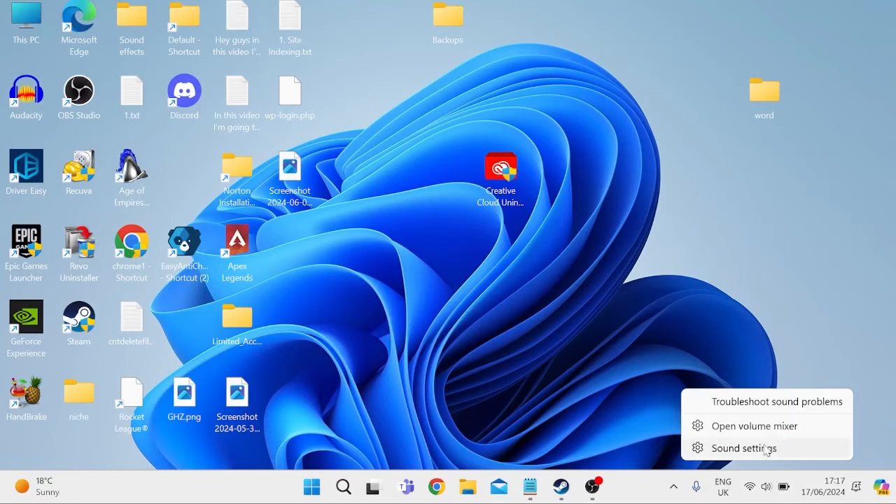
left_click(745, 448)
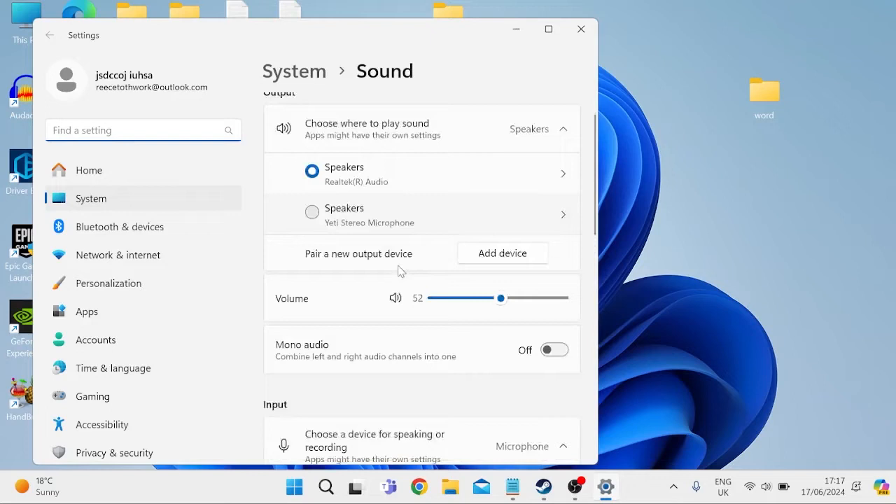
scroll("down", 3)
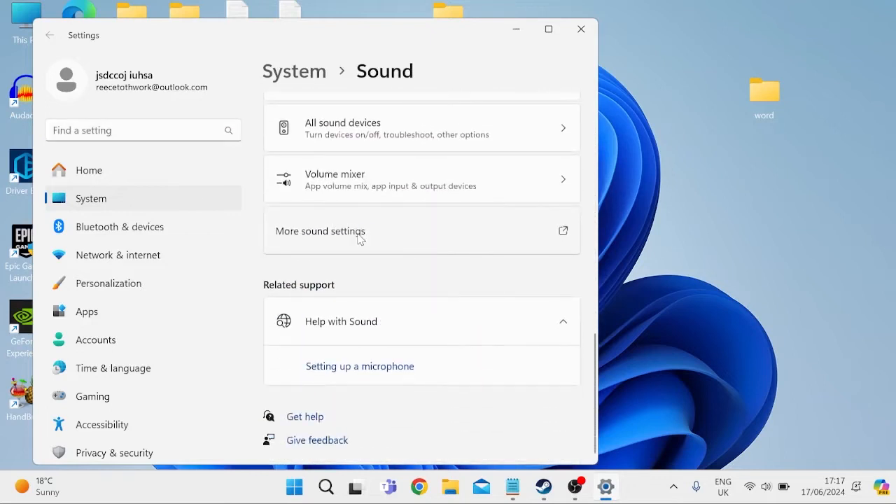
left_click(319, 231)
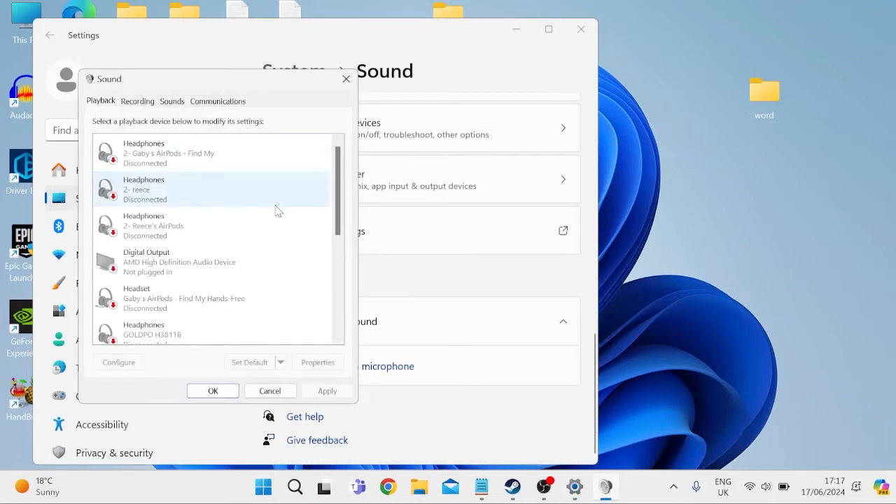
scroll("down", 3)
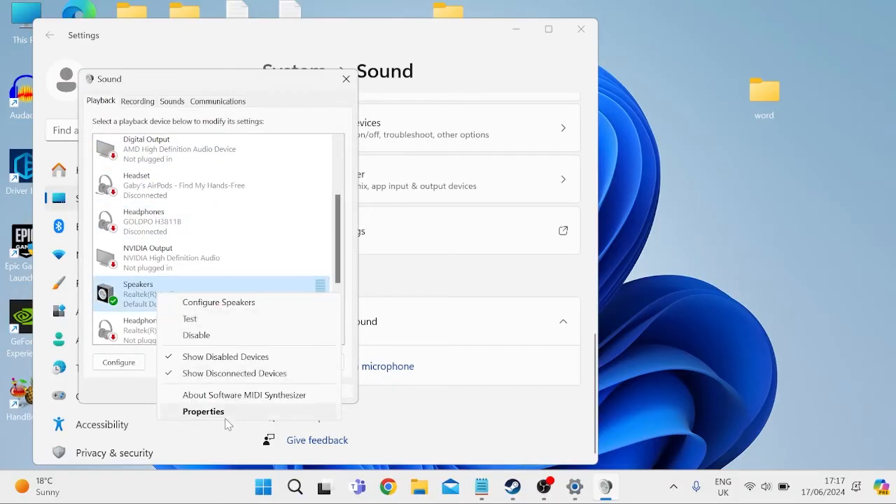
left_click(203, 412)
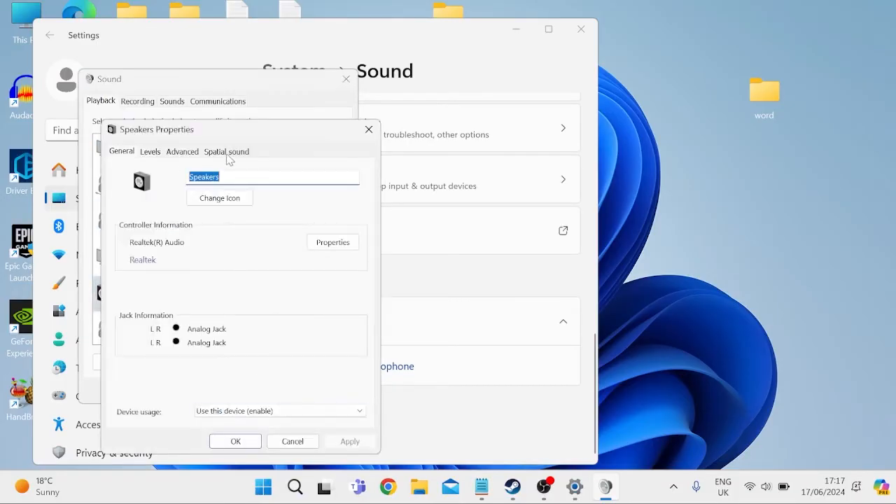
On the Advanced tab set the default format to 16 bit, 48000 Hz and confirm with OK
left_click(182, 151)
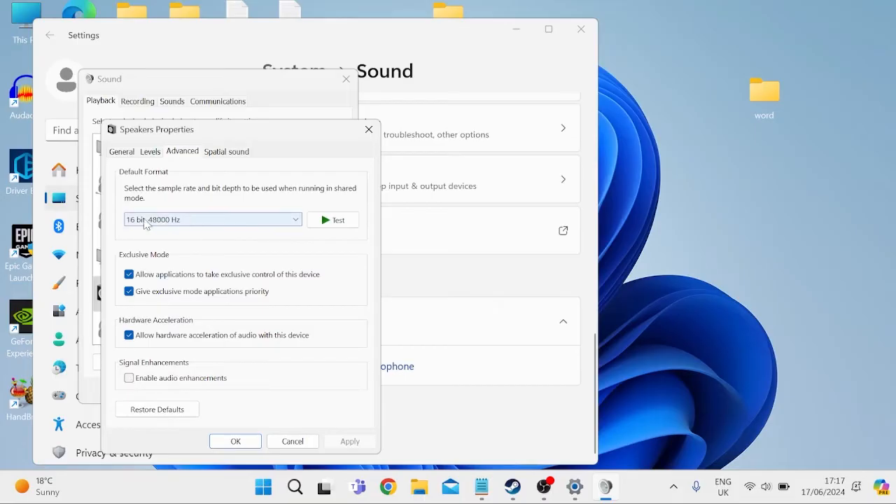
mouse_move(185, 226)
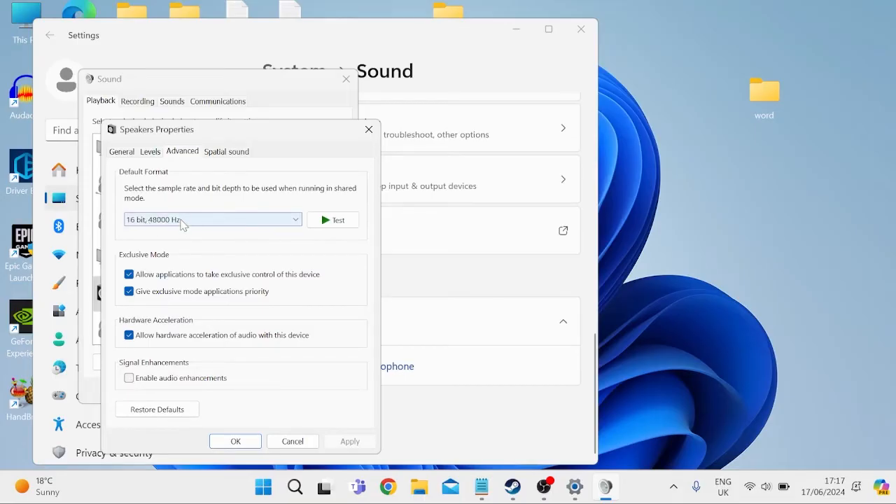
left_click(213, 219)
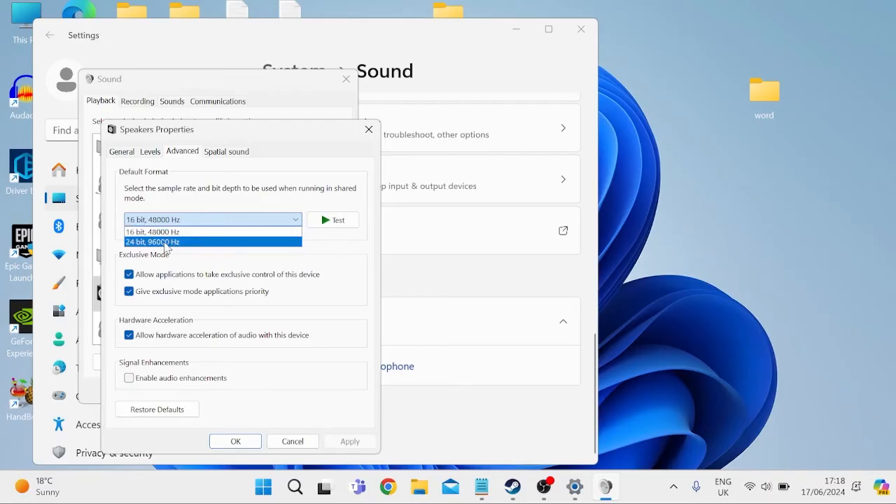
left_click(212, 231)
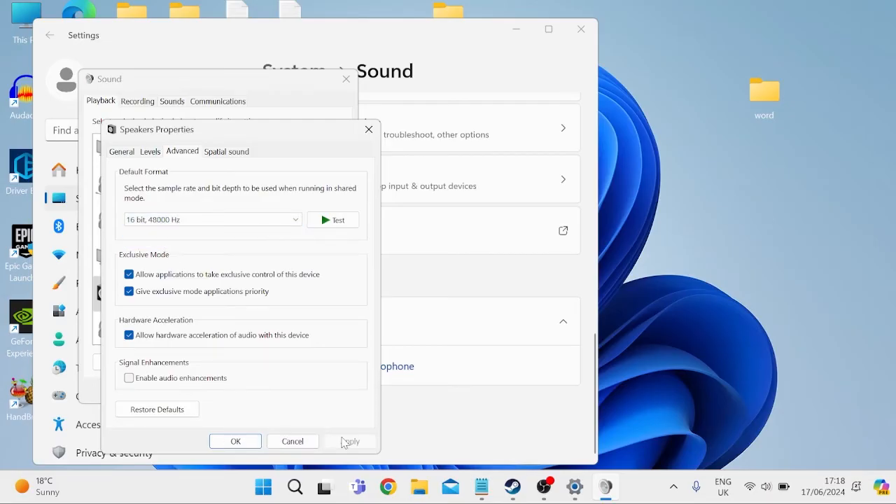
left_click(235, 441)
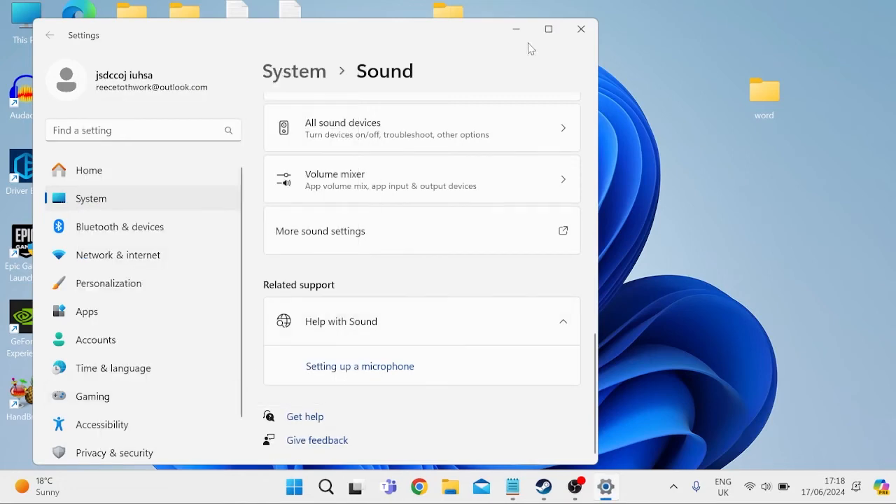
mouse_move(580, 31)
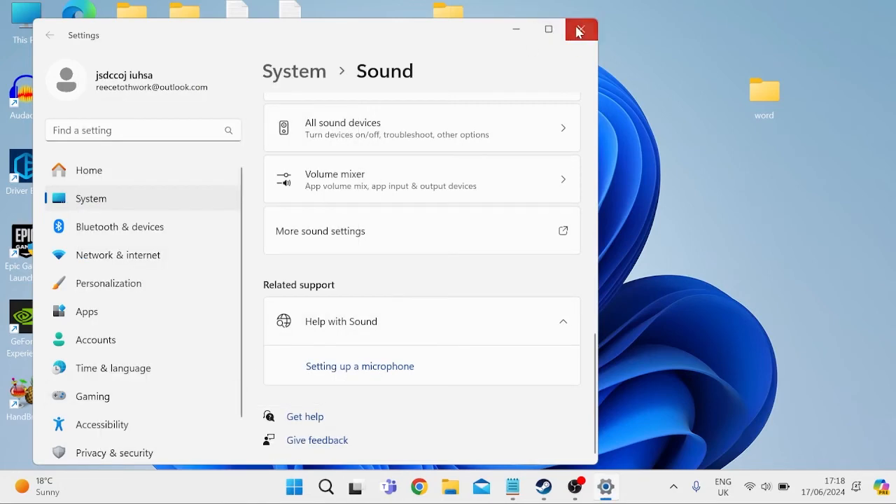
In Control Panel's Power Options (Large icons view), select the Balanced (recommended) plan
left_click(580, 31)
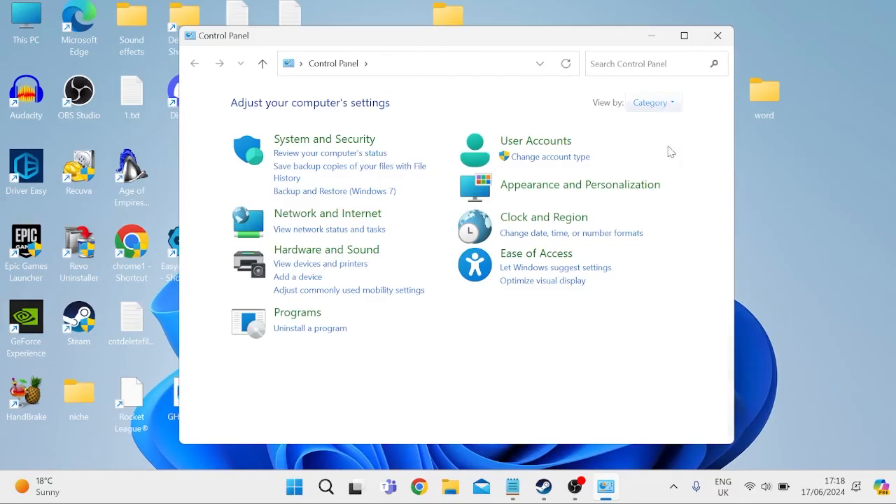
left_click(652, 102)
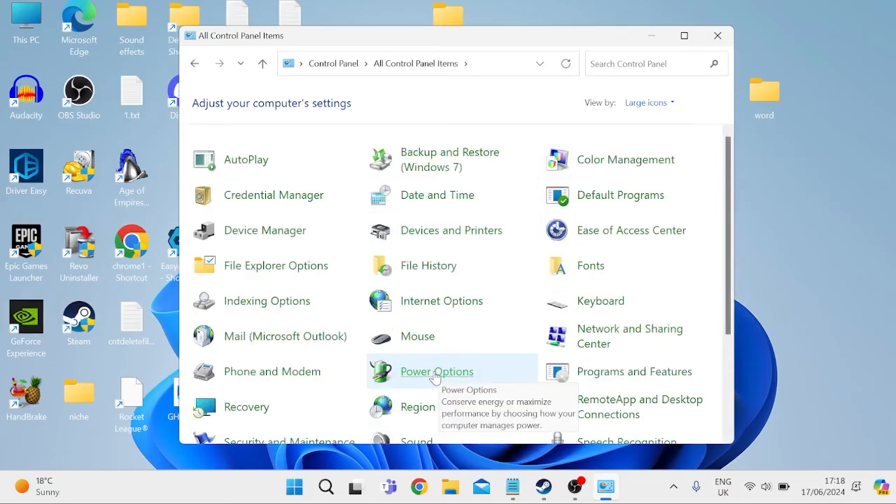
left_click(437, 371)
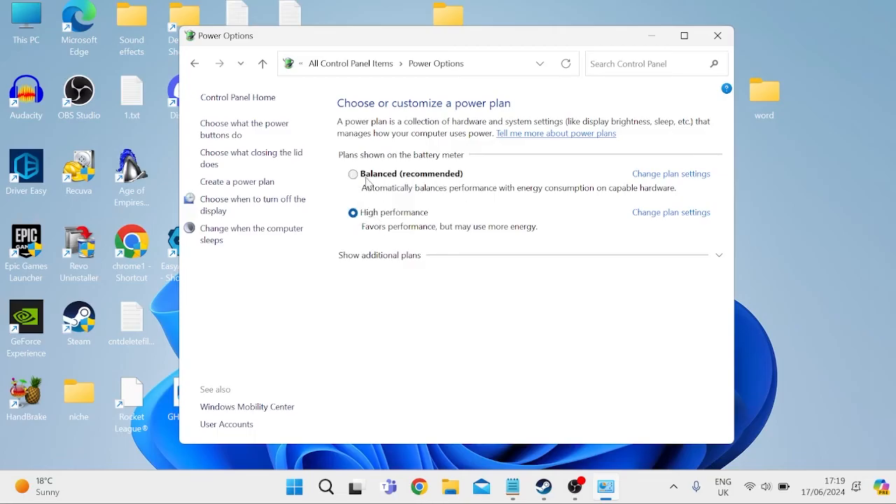
mouse_move(378, 203)
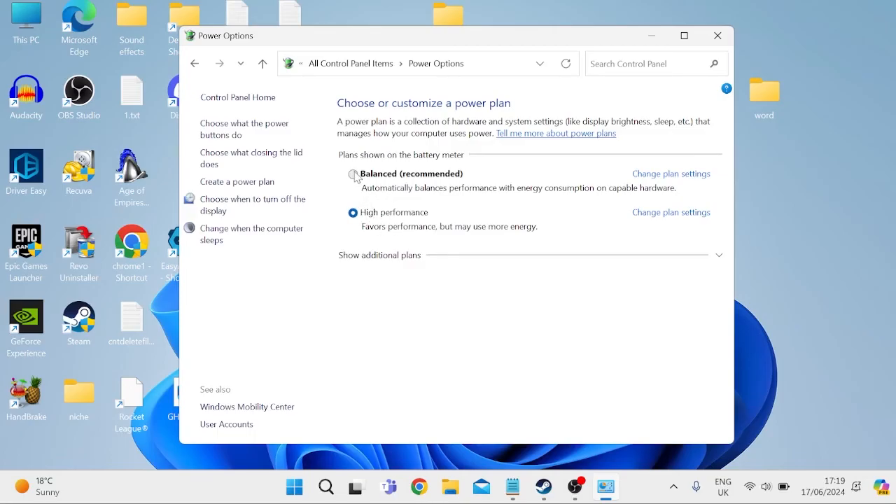
left_click(350, 174)
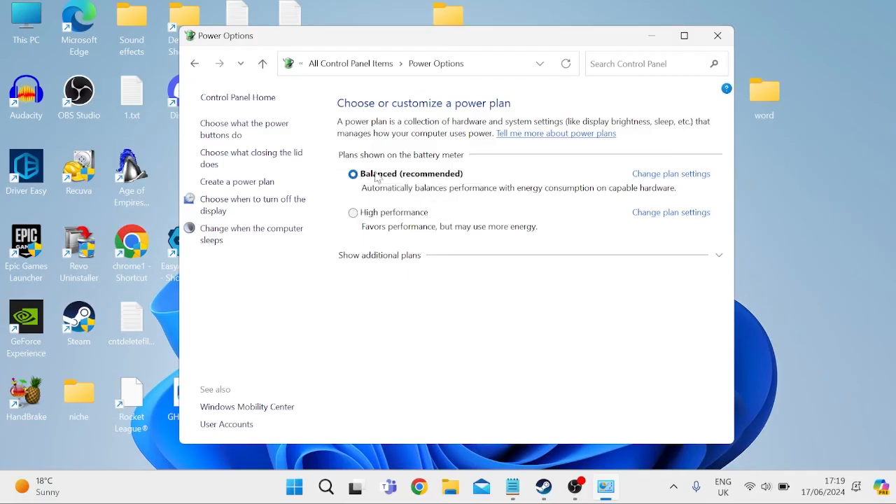
mouse_move(412, 211)
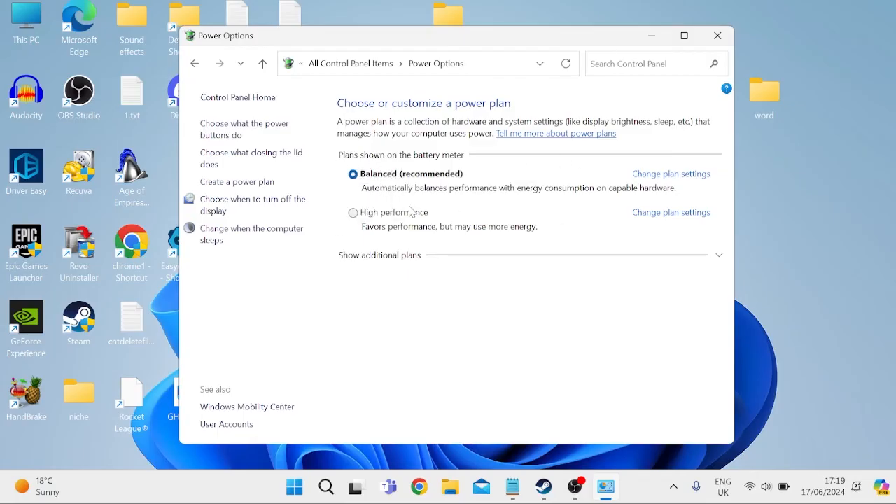
mouse_move(539, 107)
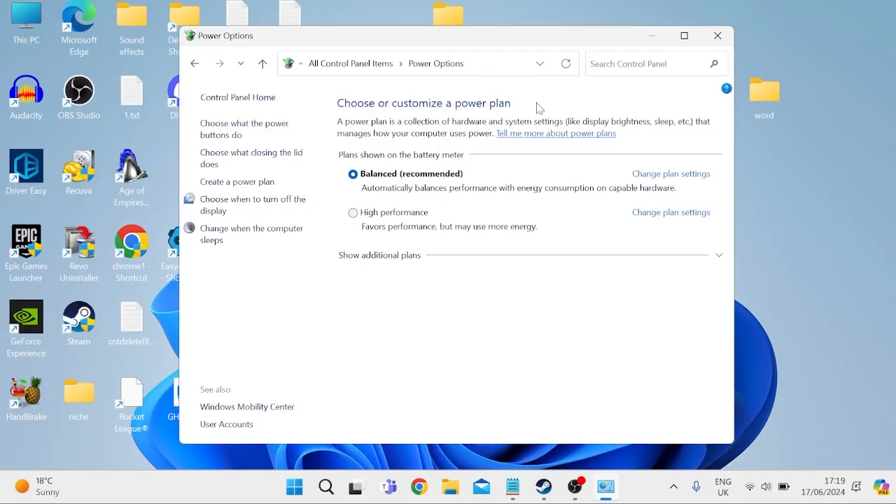